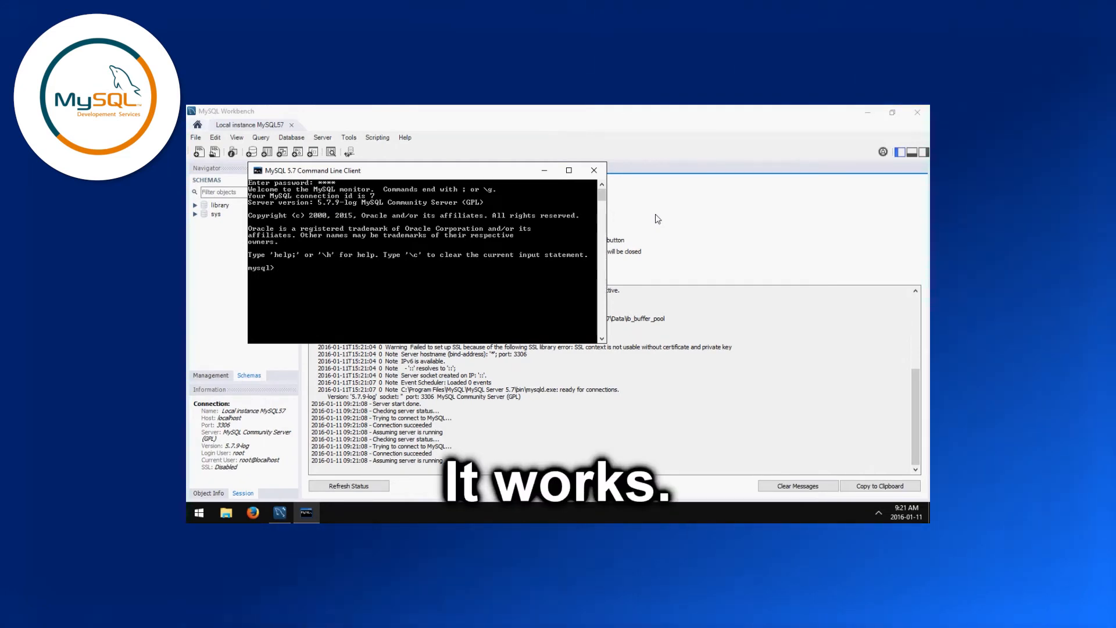
Step: Begin typing SHOW at the mysql> prompt of the logged-in MySQL 5.7 client
{"action": "type", "text": "SHOW"}
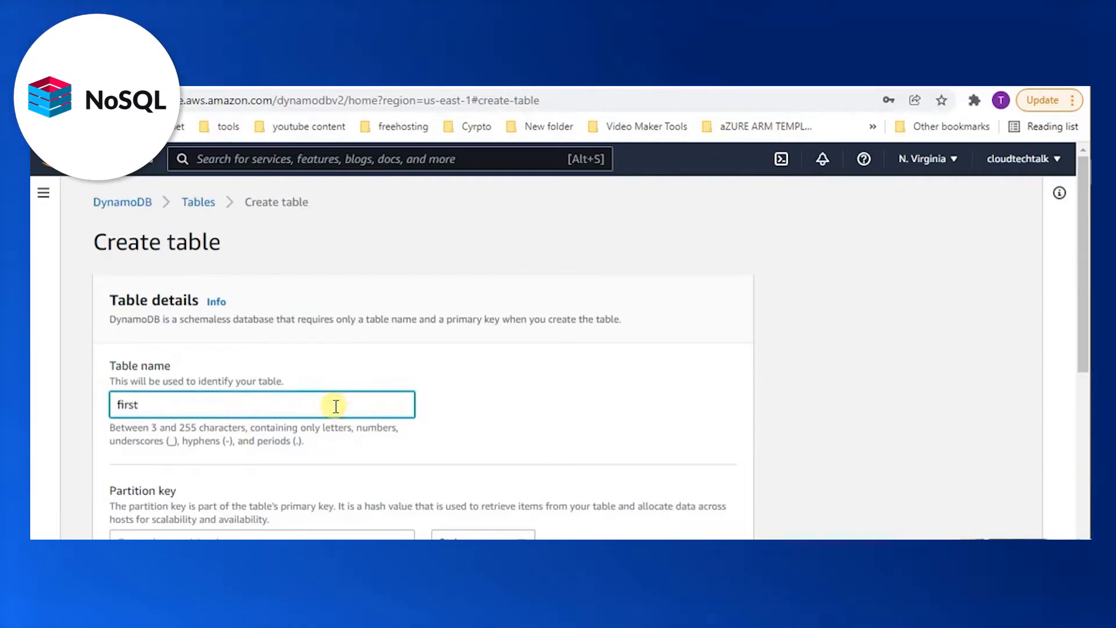
Step: Set table name 'firsttable' with String partition key 'city', then scroll to Settings
{"action": "type", "text": "table"}
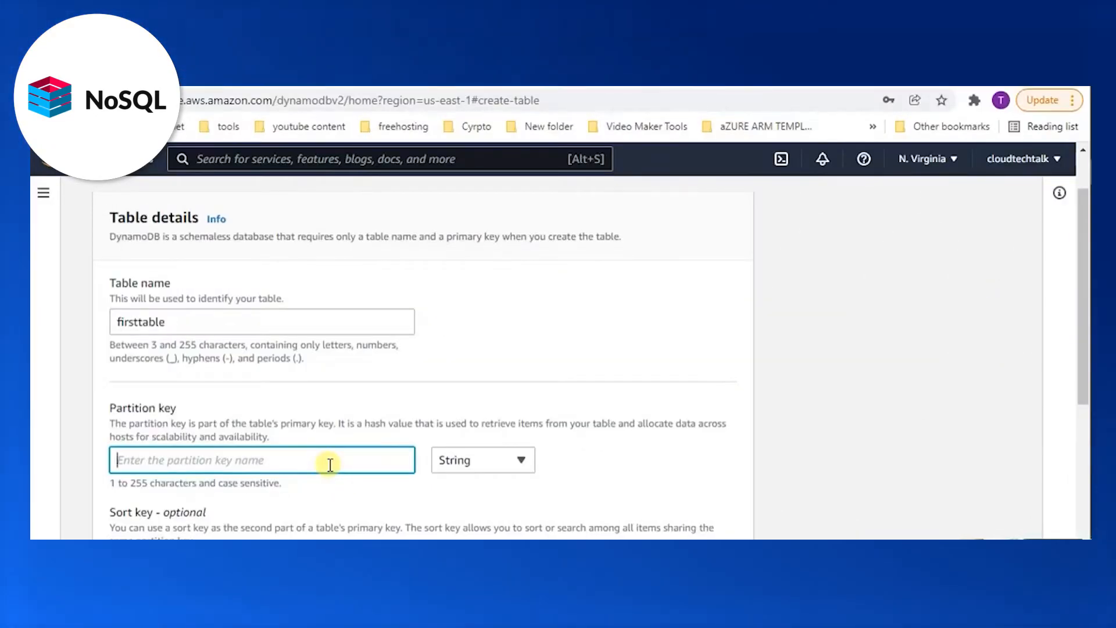
{"action": "type", "text": "city"}
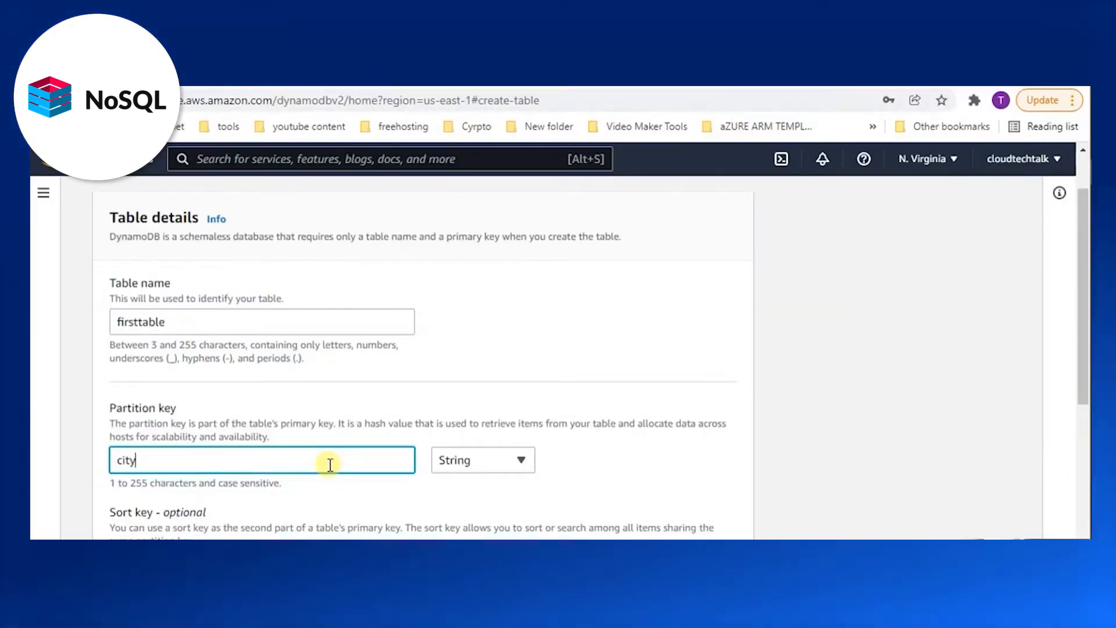
{"action": "left_click", "coordinate": [482, 460]}
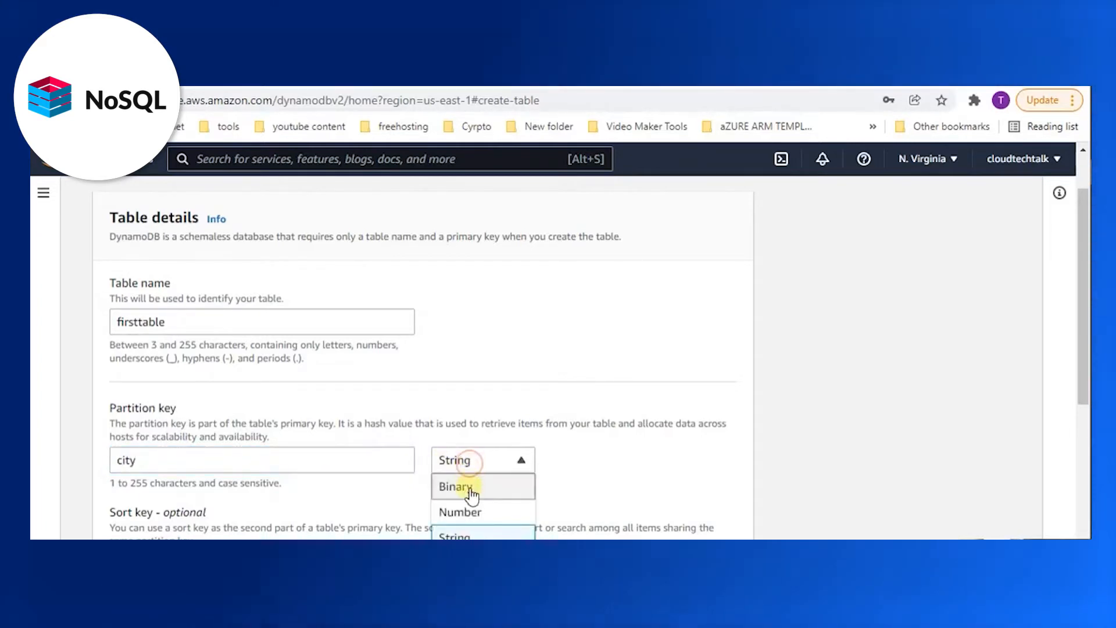
{"action": "left_click", "coordinate": [482, 459]}
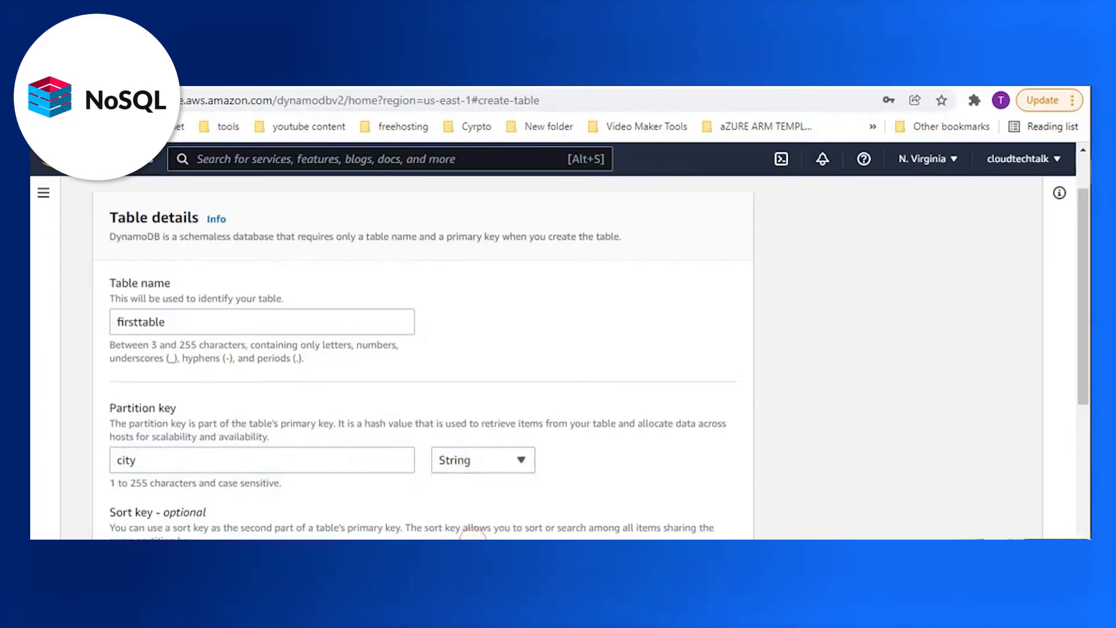
{"action": "scroll", "scroll_direction": "down", "scroll_amount": 3}
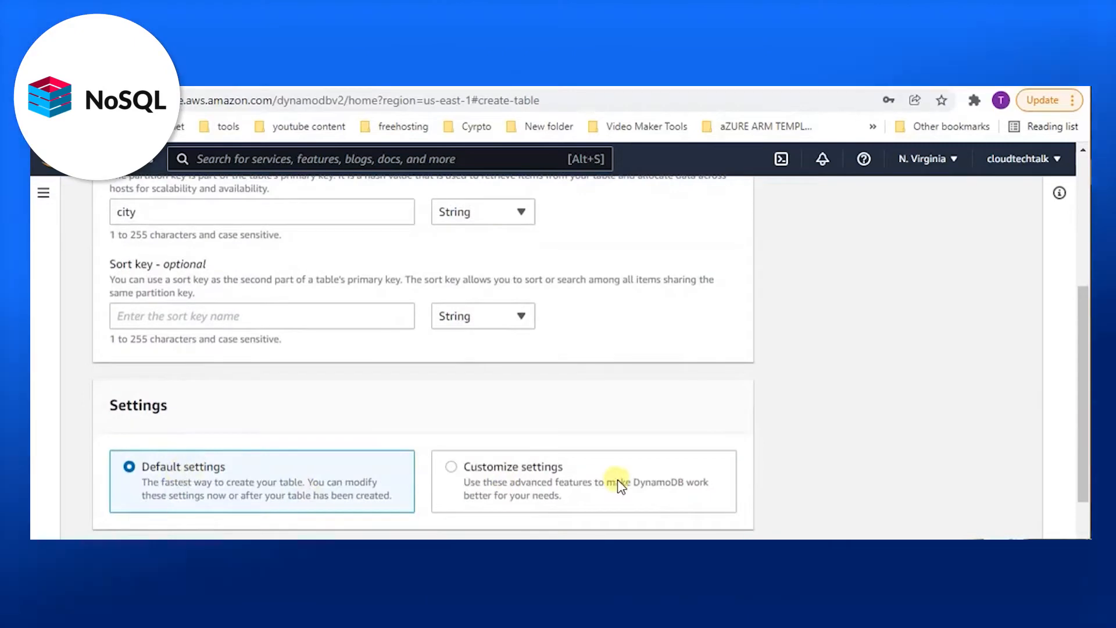
{"action": "scroll", "scroll_direction": "down", "scroll_amount": 3}
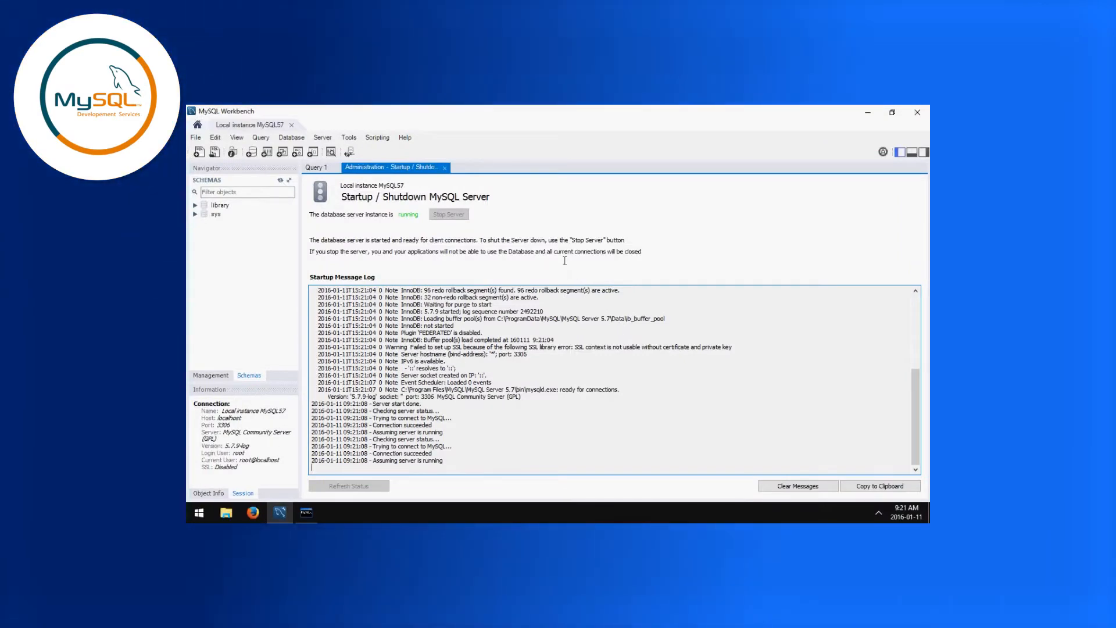
Step: Stop the local MySQL server in Workbench and start typing 'USE lib' in the client
{"action": "left_click", "coordinate": [447, 214]}
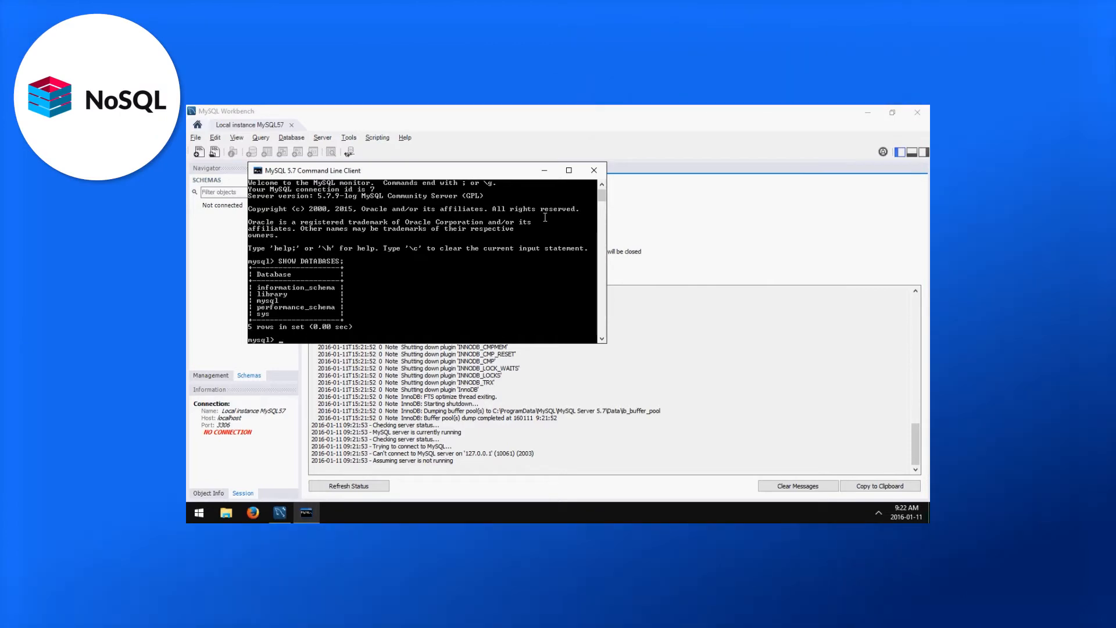
{"action": "type", "text": "USE lib"}
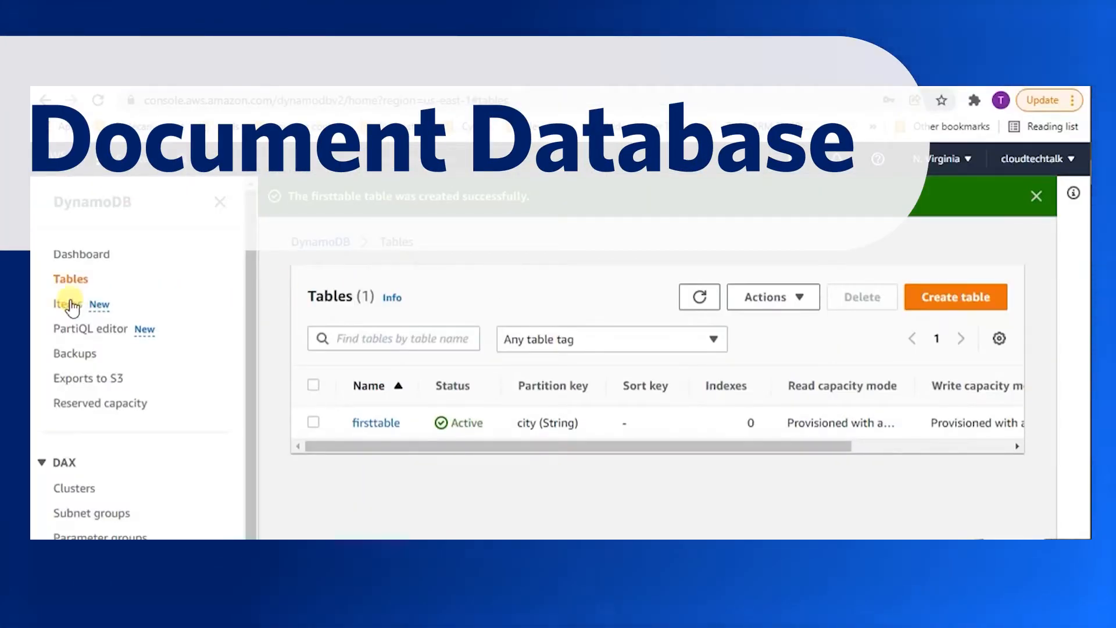
Step: Open the Items view from the DynamoDB console sidebar
{"action": "left_click", "coordinate": [68, 304]}
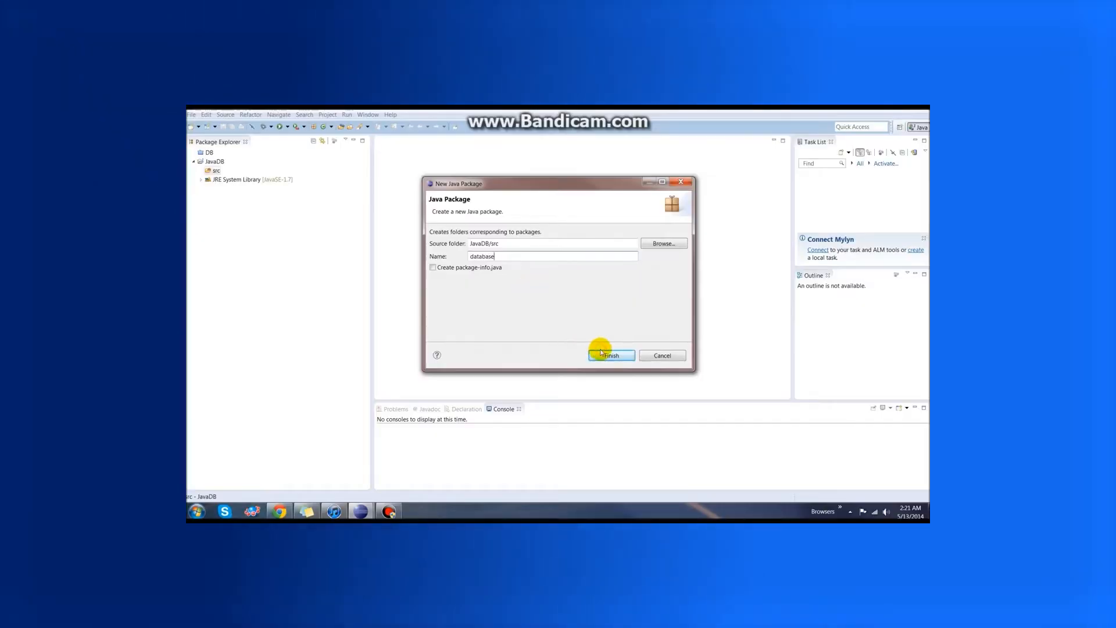
Step: Create the 'database' package in JavaDB and a Main class with a main method stub
{"action": "left_click", "coordinate": [612, 356]}
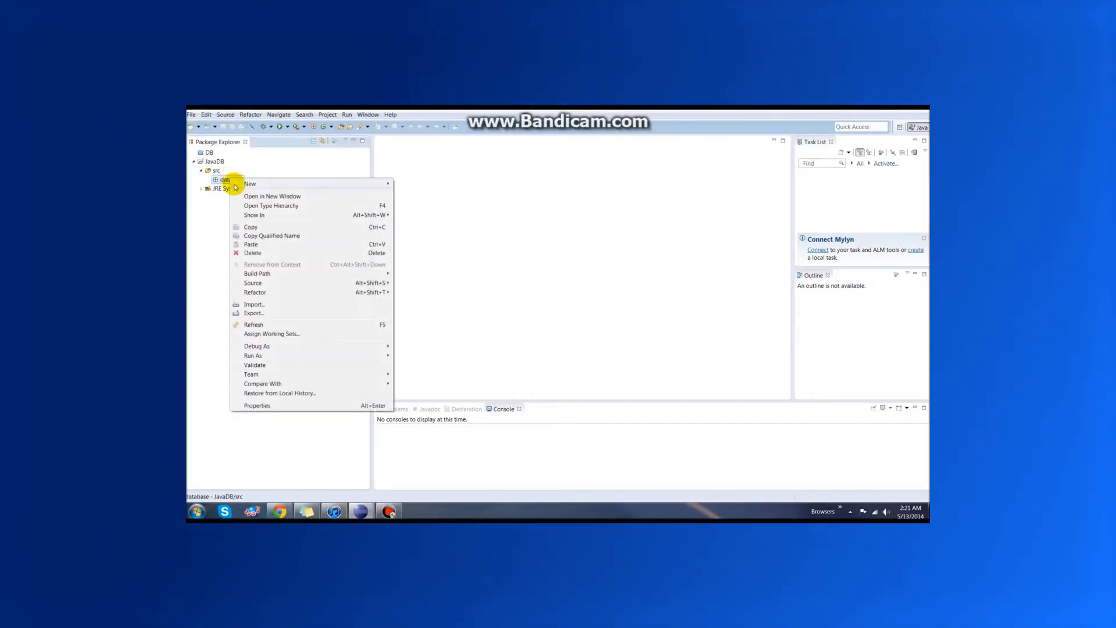
{"action": "left_click", "coordinate": [250, 183]}
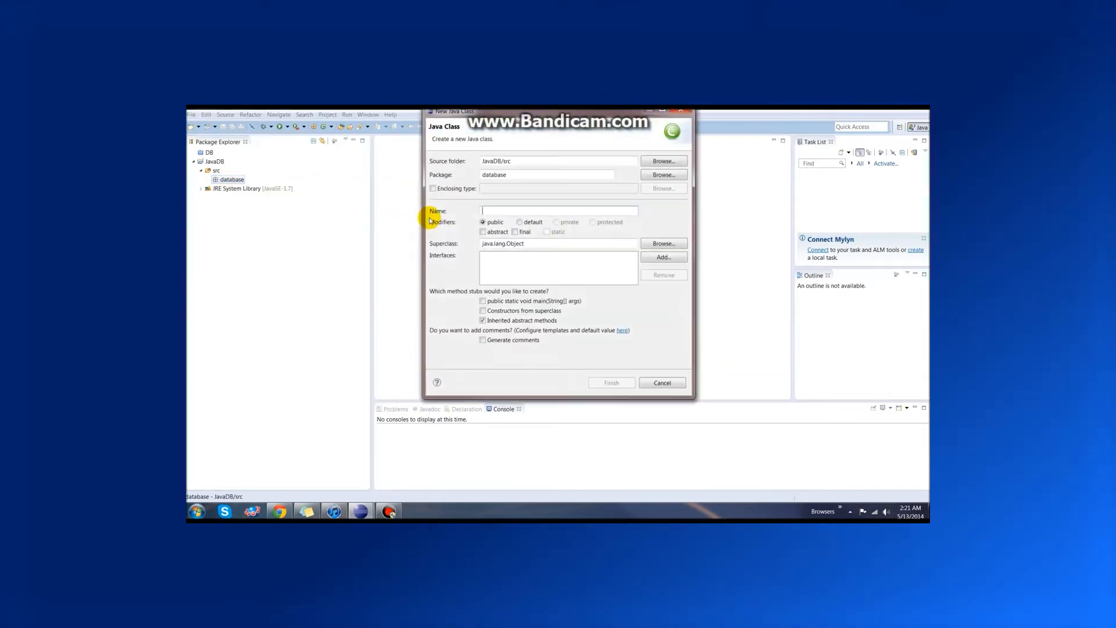
{"action": "type", "text": "Main"}
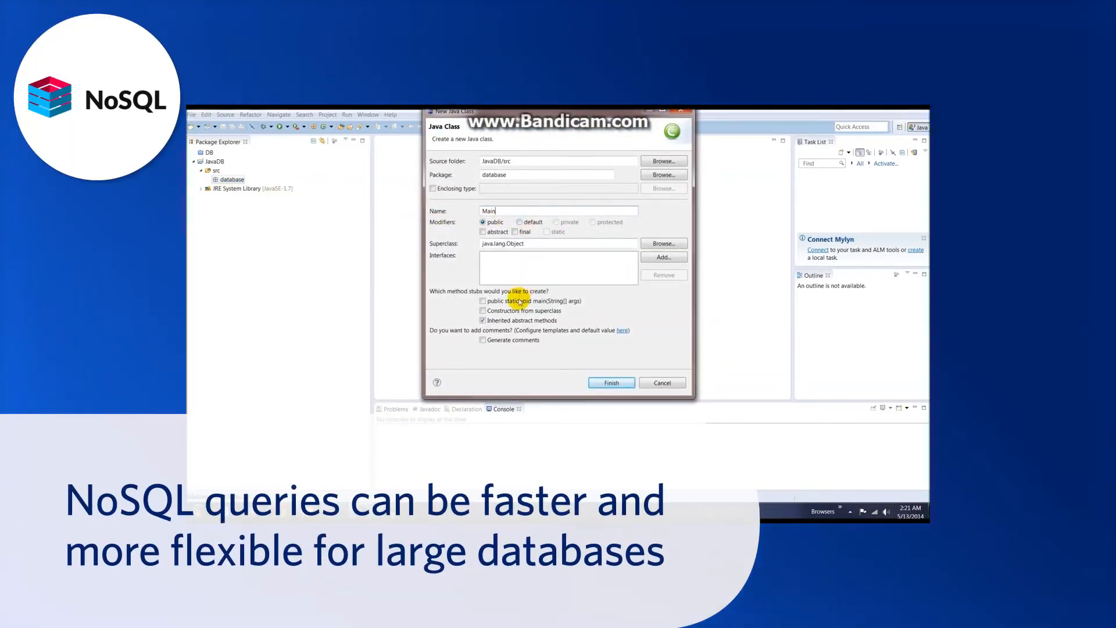
{"action": "left_click", "coordinate": [483, 301]}
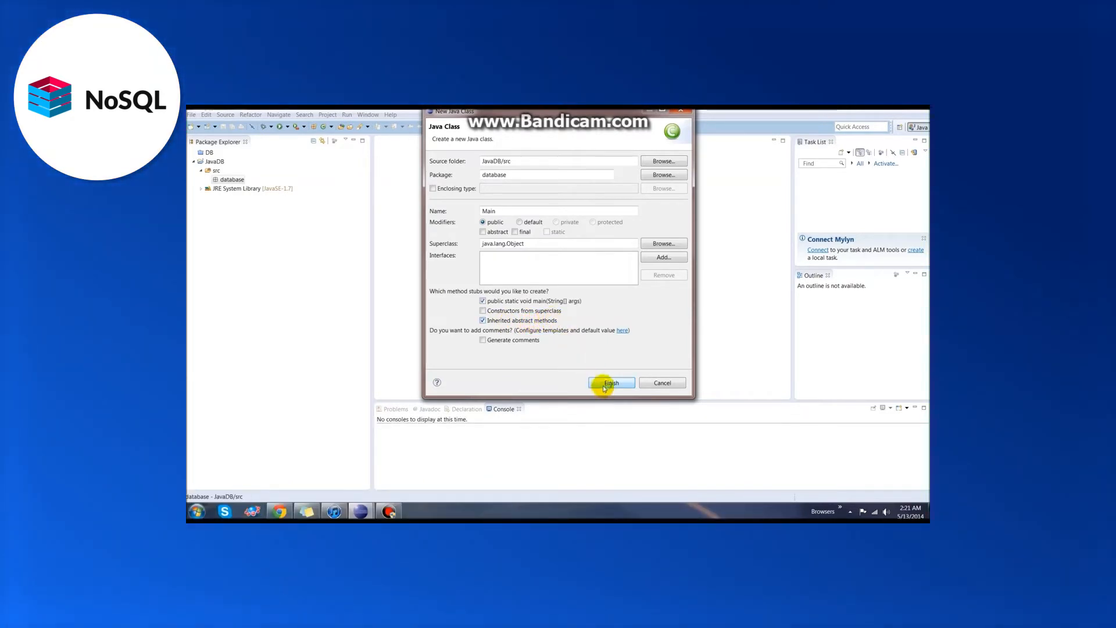
{"action": "left_click", "coordinate": [611, 383]}
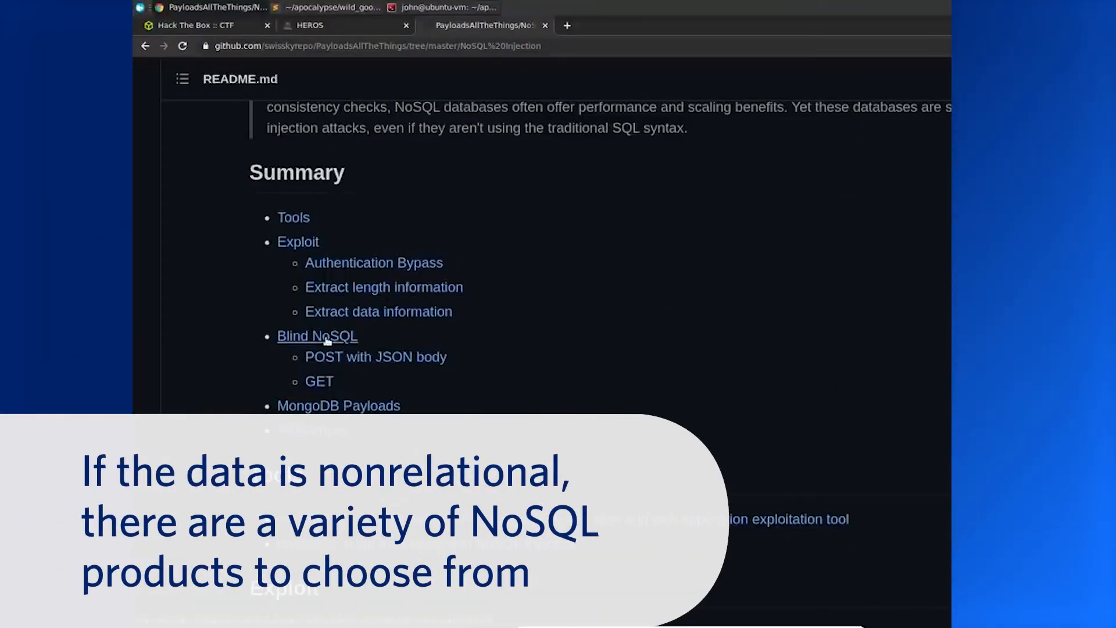
Step: Select the Blind NoSQL 'POST with JSON body' script, then open the dynamodb folder
{"action": "left_click", "coordinate": [317, 336]}
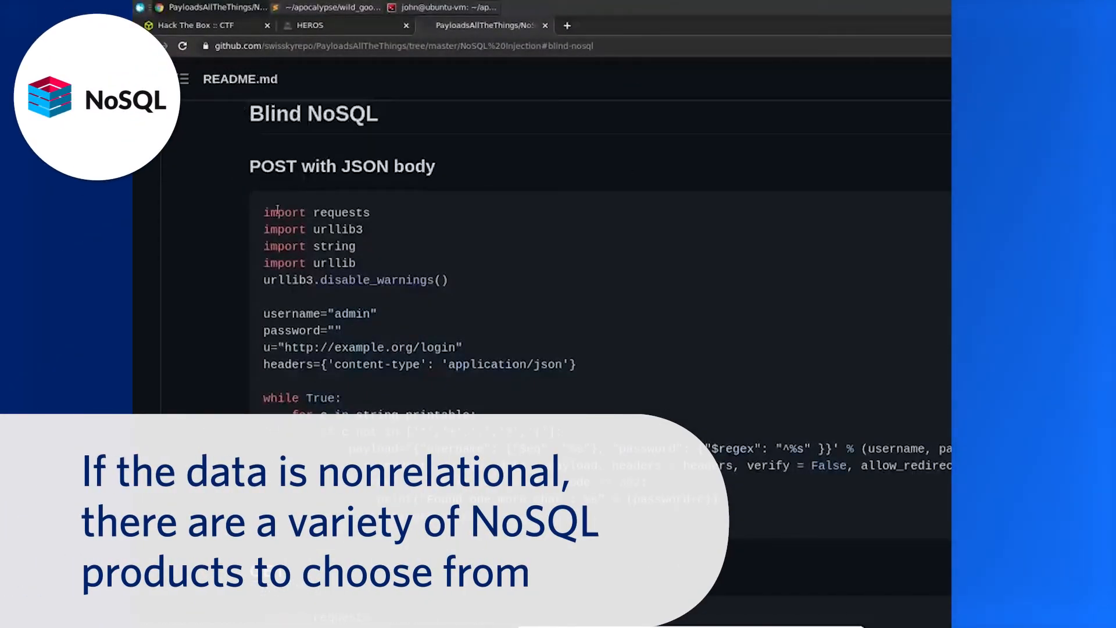
{"action": "scroll", "scroll_direction": "down", "scroll_amount": 3}
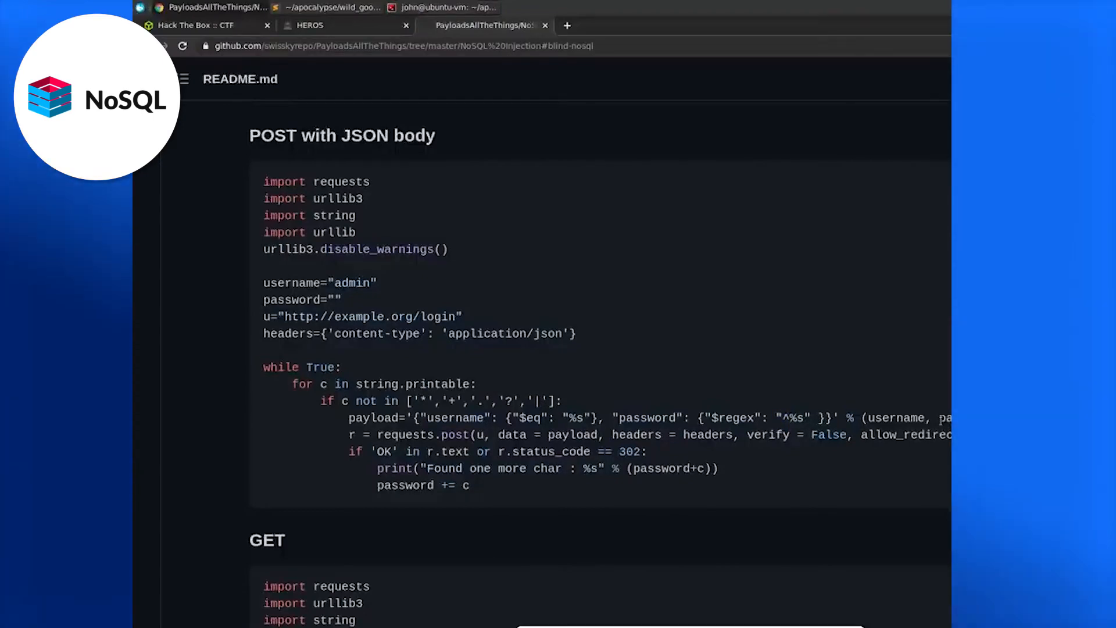
{"action": "left_click_drag", "start_coordinate": [264, 181], "coordinate": [470, 485]}
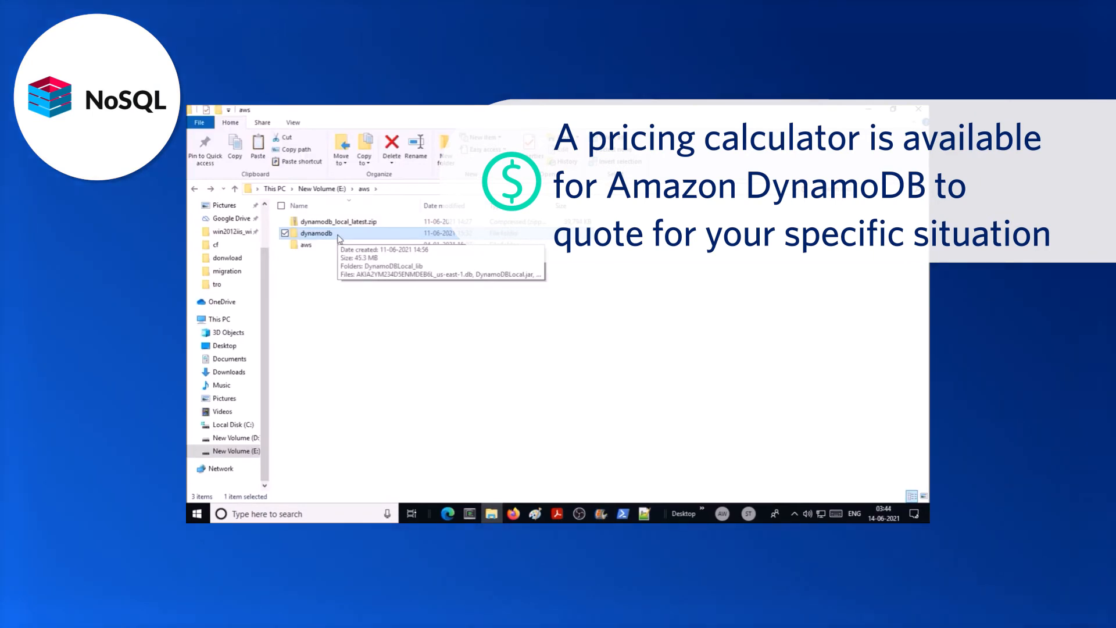
{"action": "double_click", "coordinate": [315, 233]}
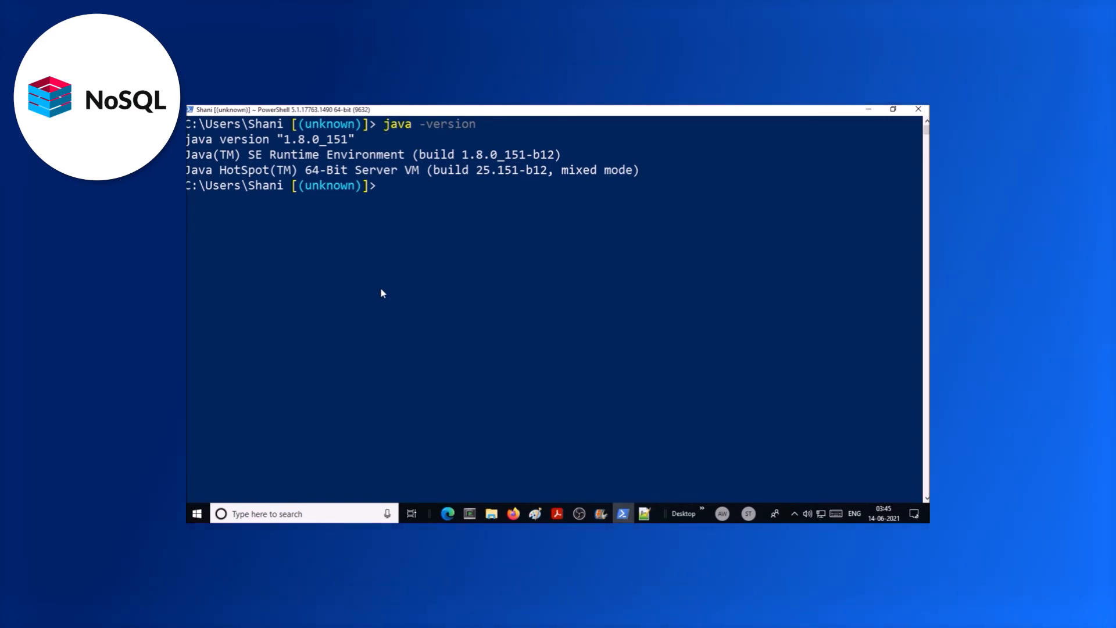
{"action": "mouse_move", "coordinate": [467, 480]}
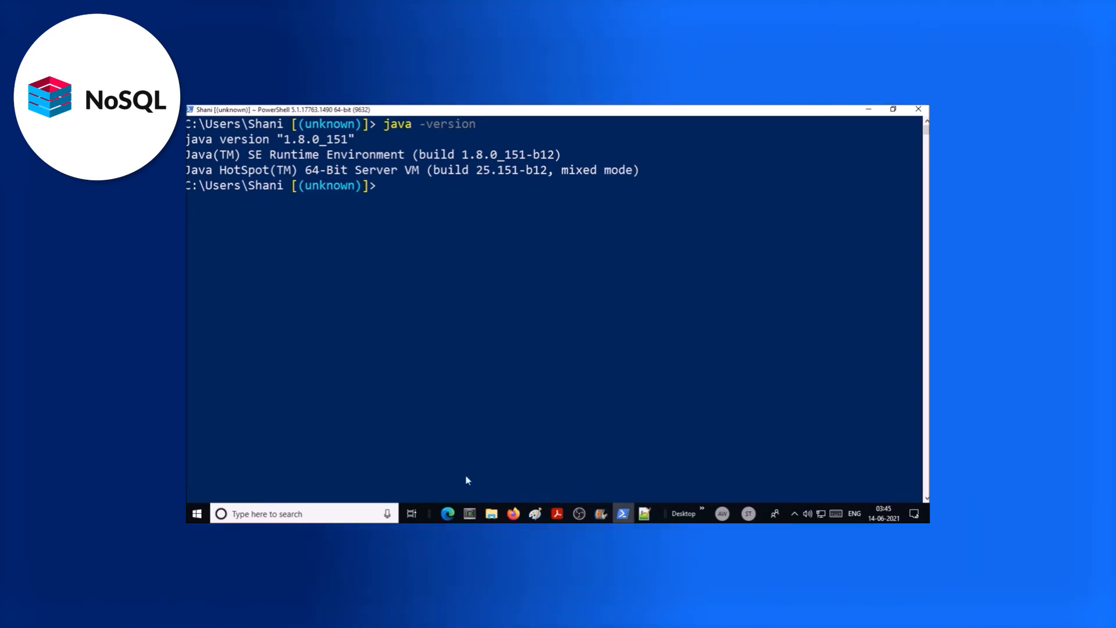
{"action": "type", "text": "c"}
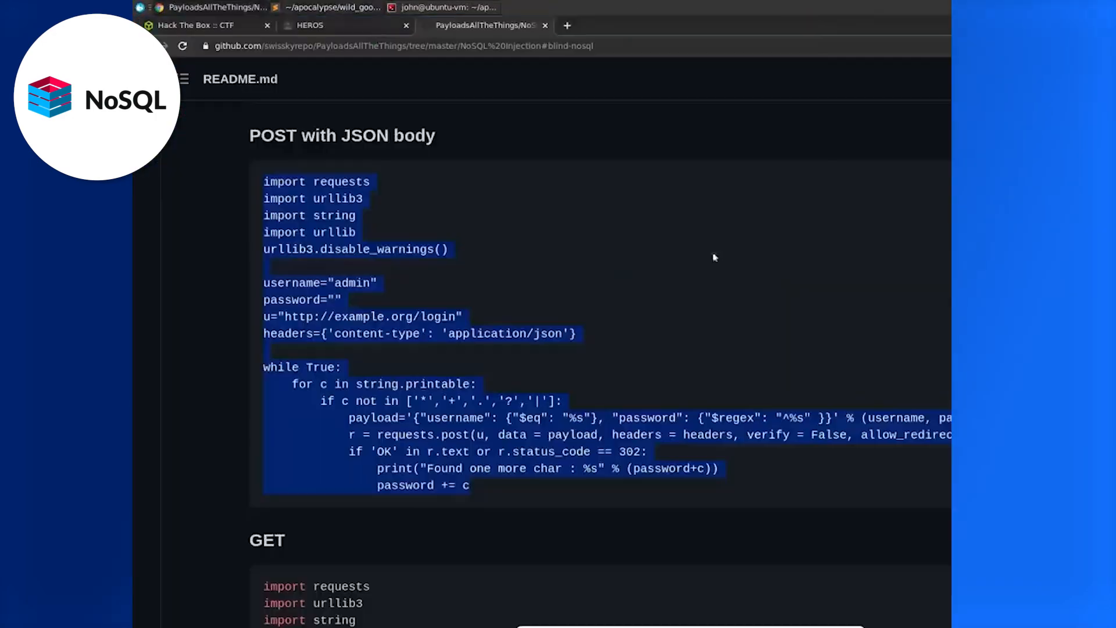
{"action": "left_click", "coordinate": [345, 25]}
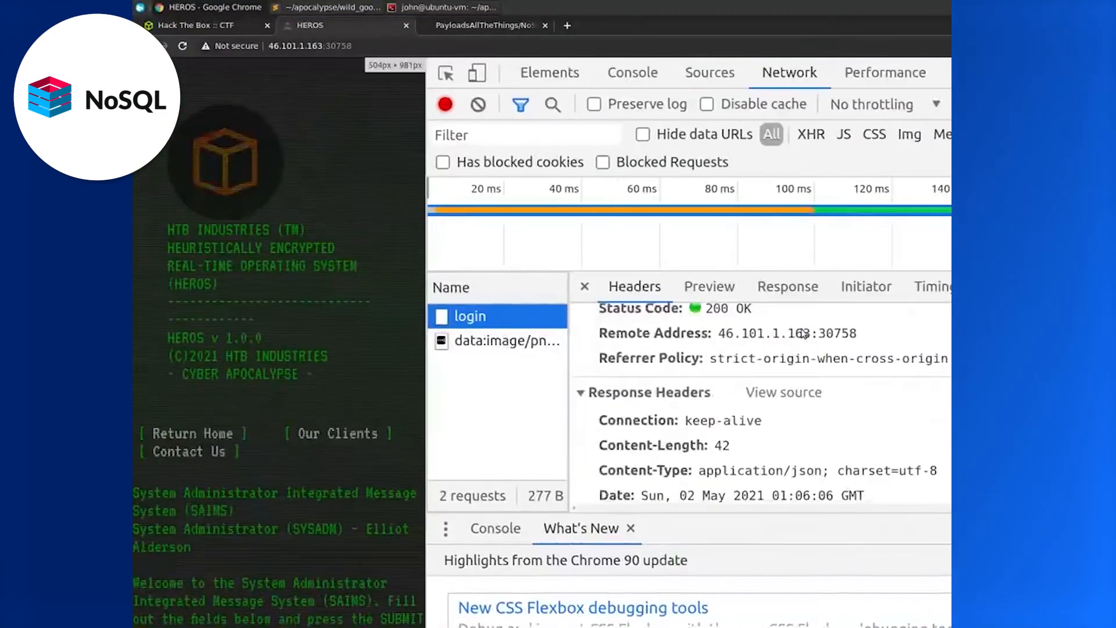